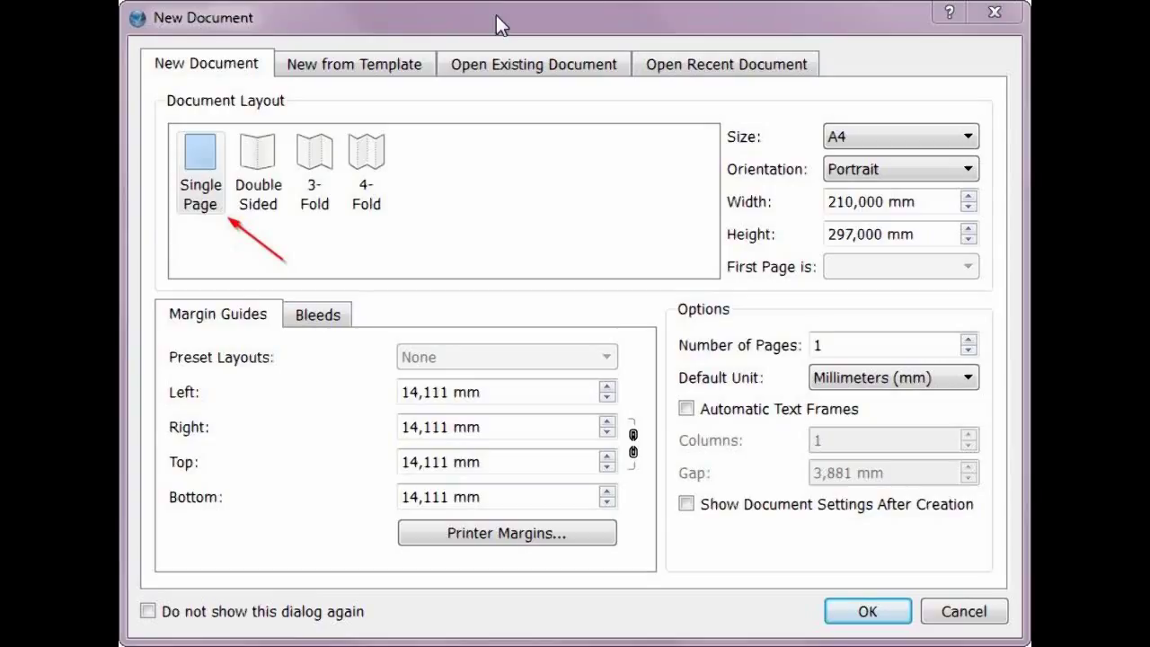
Choose a single-page A6 landscape layout of 2 pages with 2 mm bleeds on all sides.
click(899, 136)
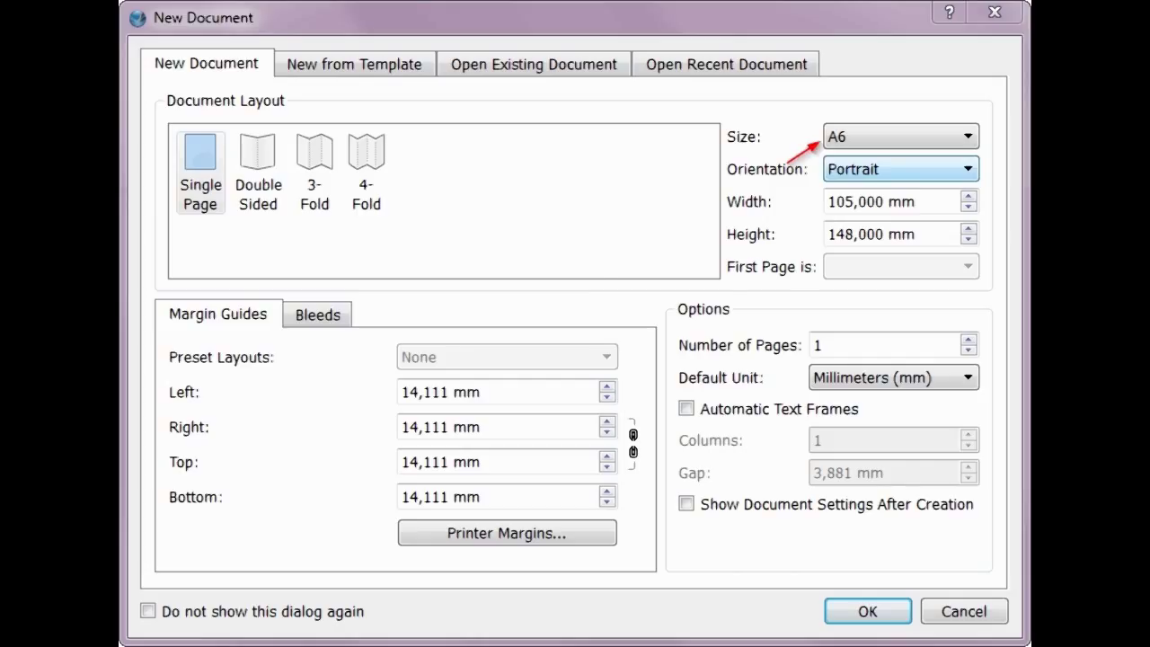
click(899, 168)
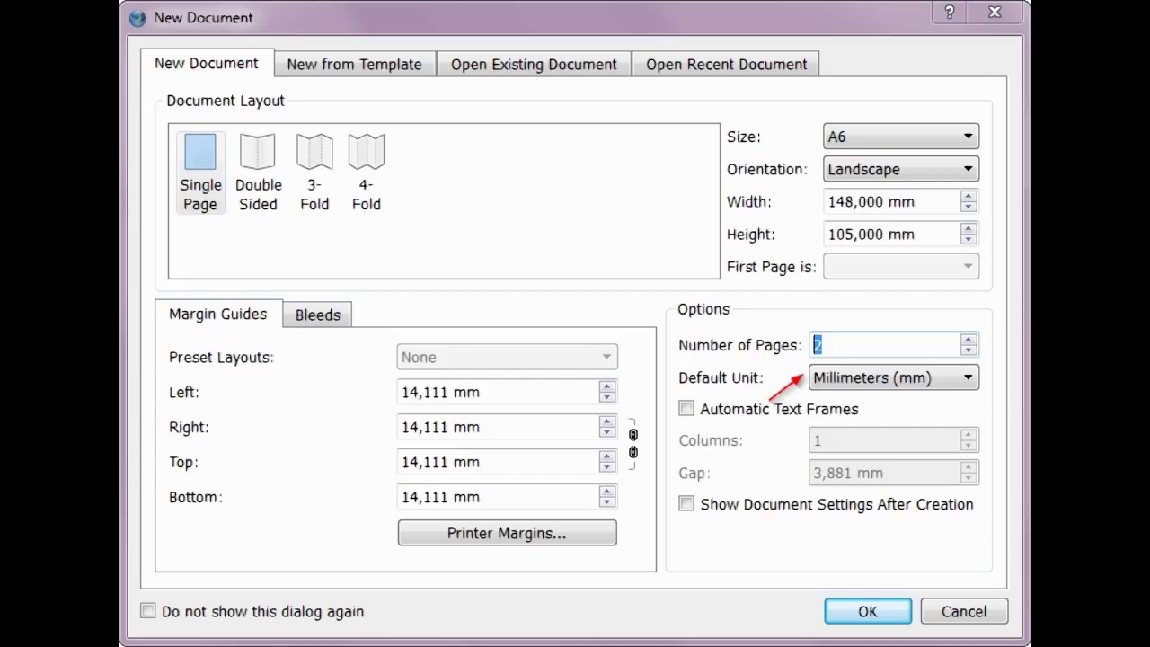
click(317, 313)
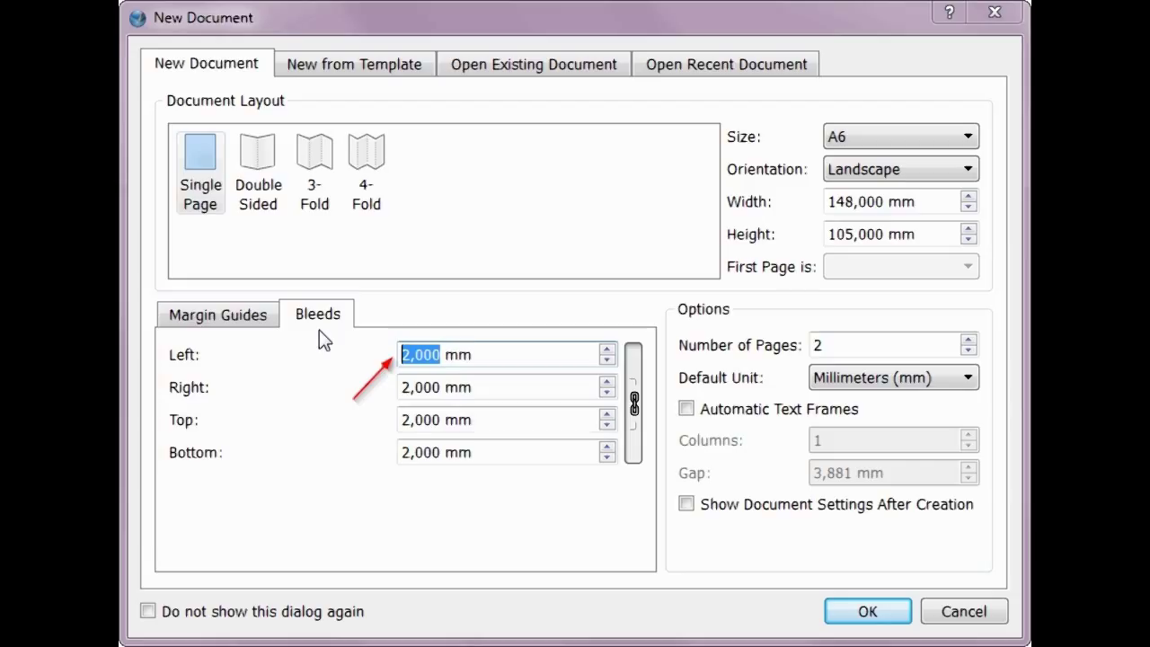
Create the two-page A6 document and load a picture into the first page's full-bleed image frame.
click(865, 611)
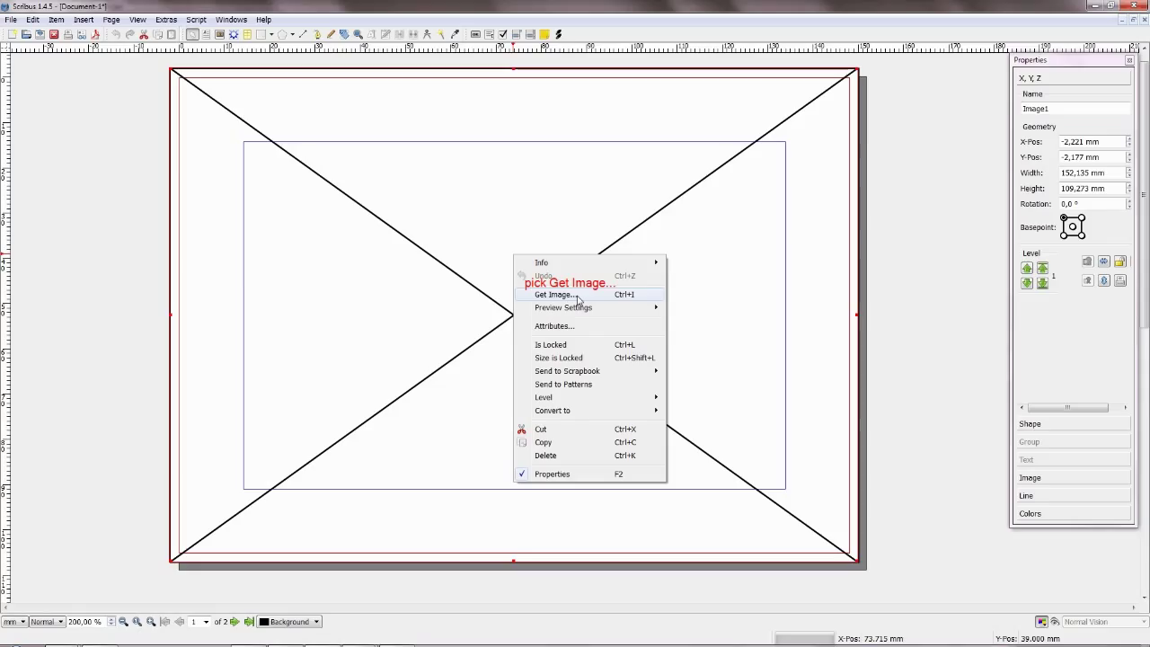
click(552, 295)
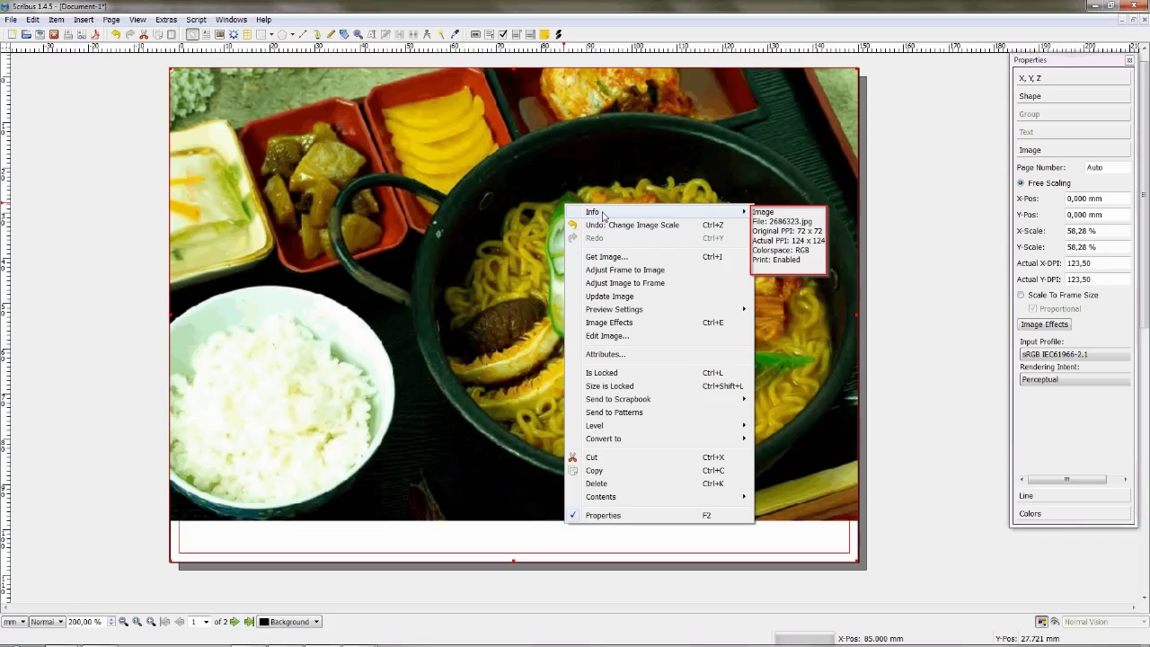
mouse_move(568, 373)
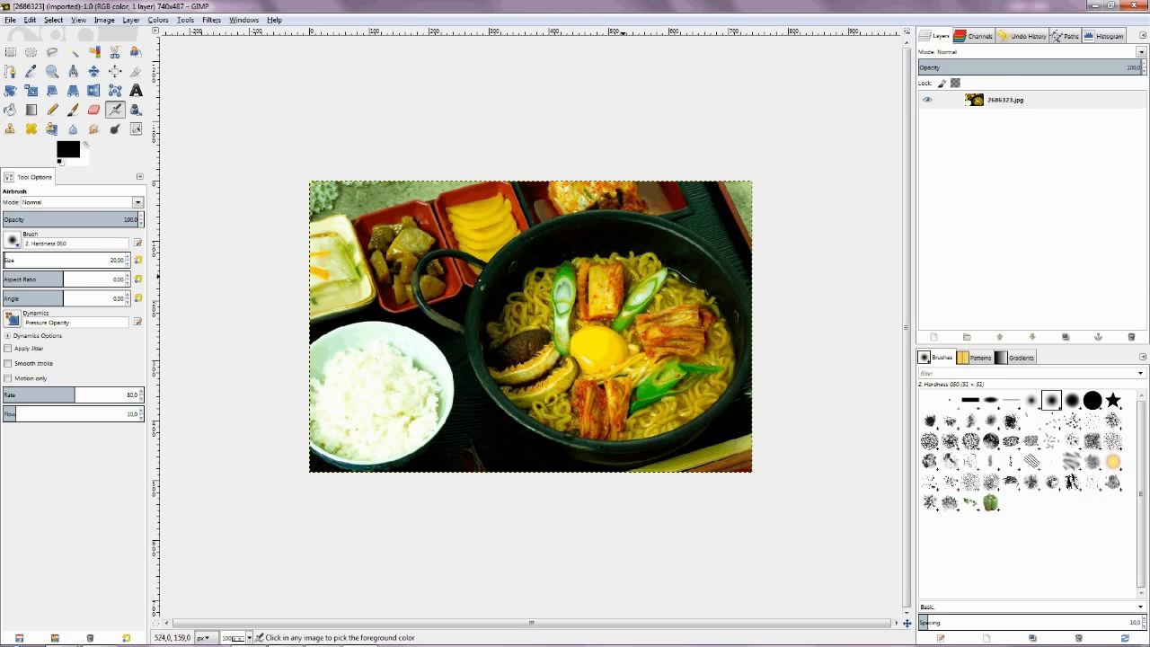
mouse_move(104, 20)
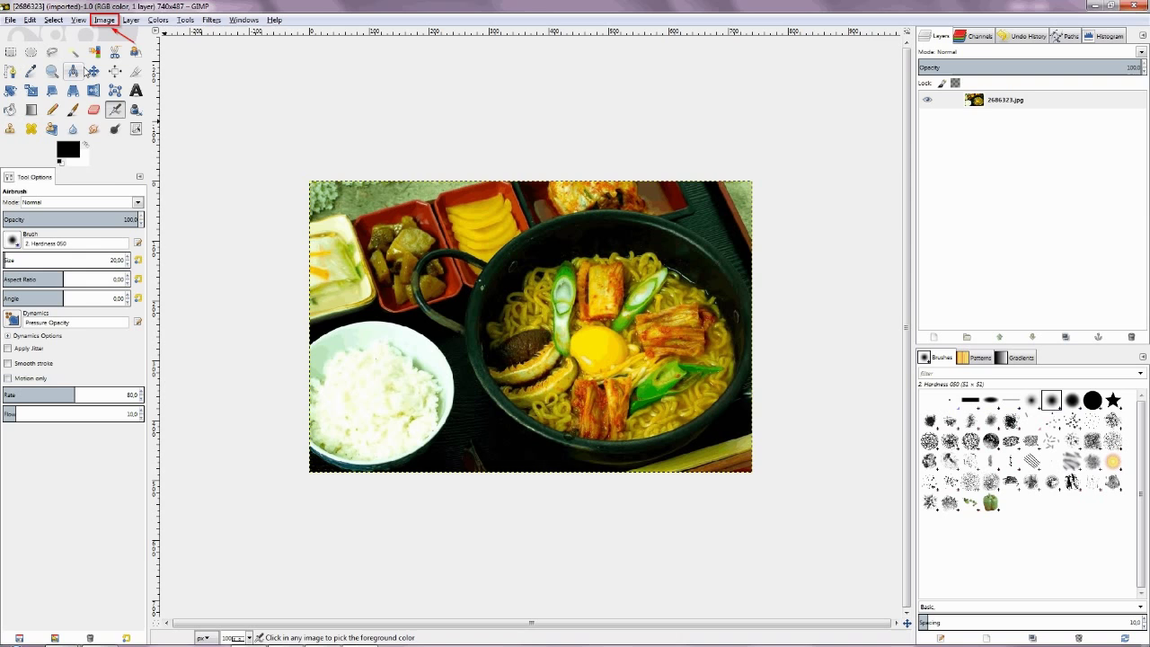
Set the food photo's scale to 300 ppi, measured in millimetres (about 167 × 110 mm).
click(104, 20)
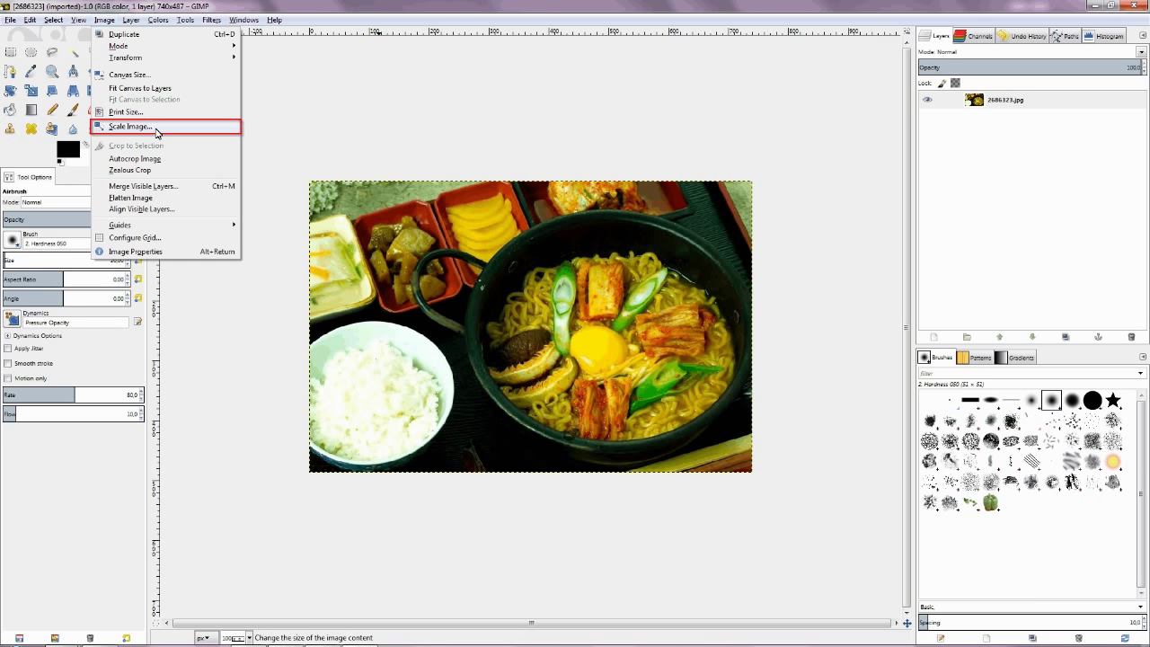
click(130, 126)
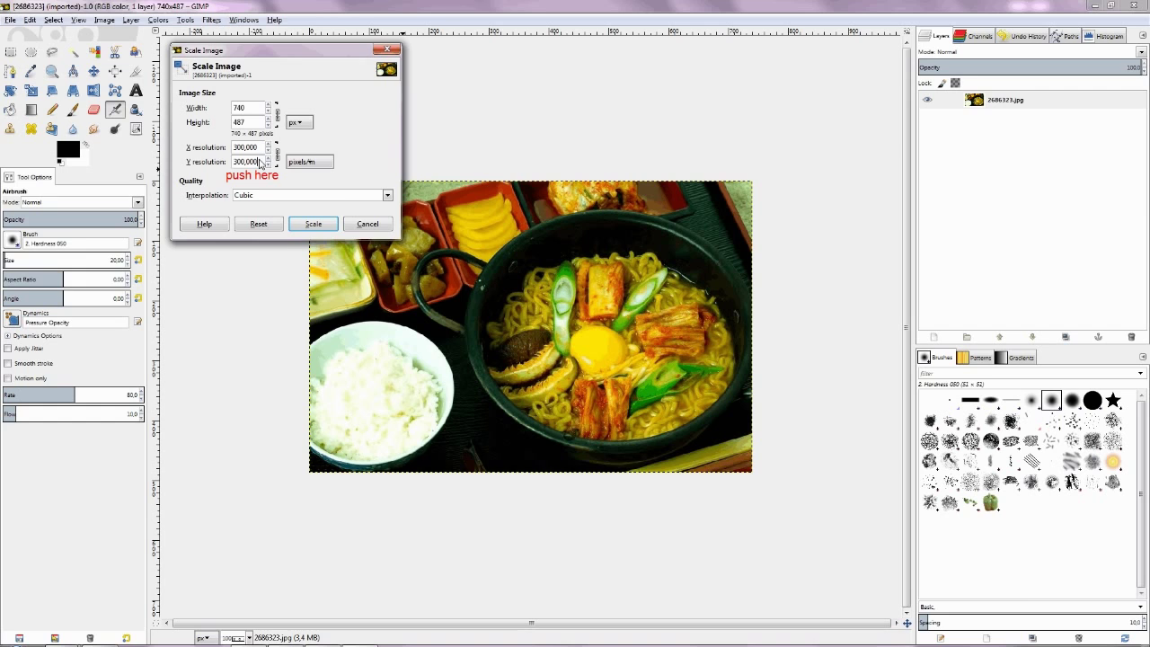
click(327, 162)
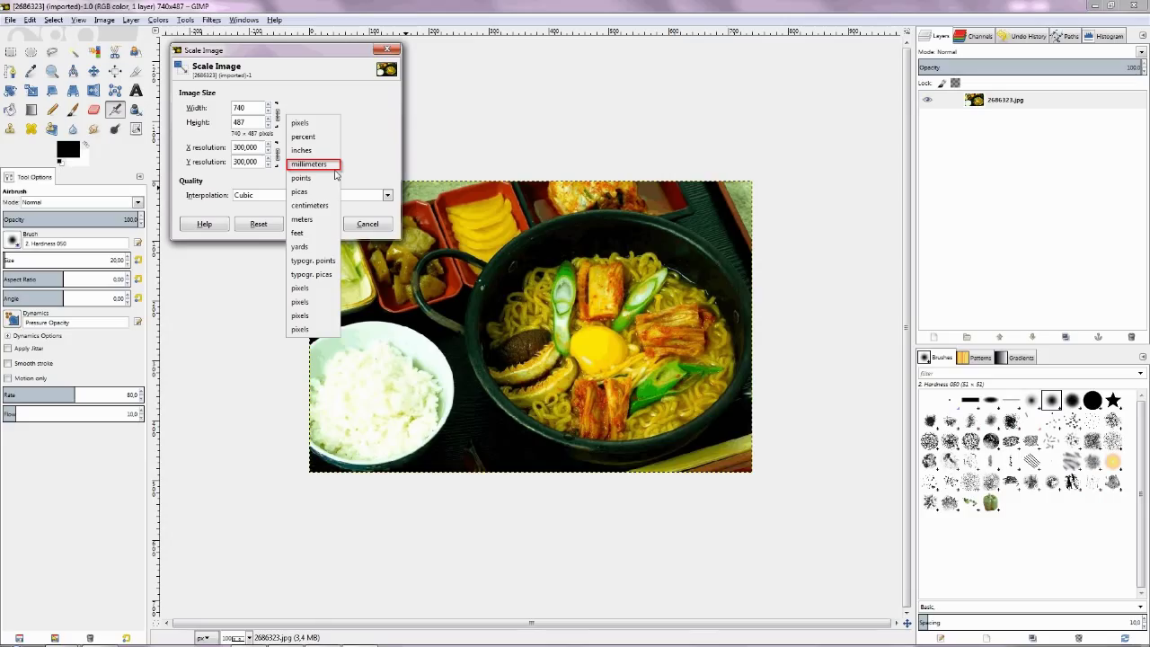
click(309, 164)
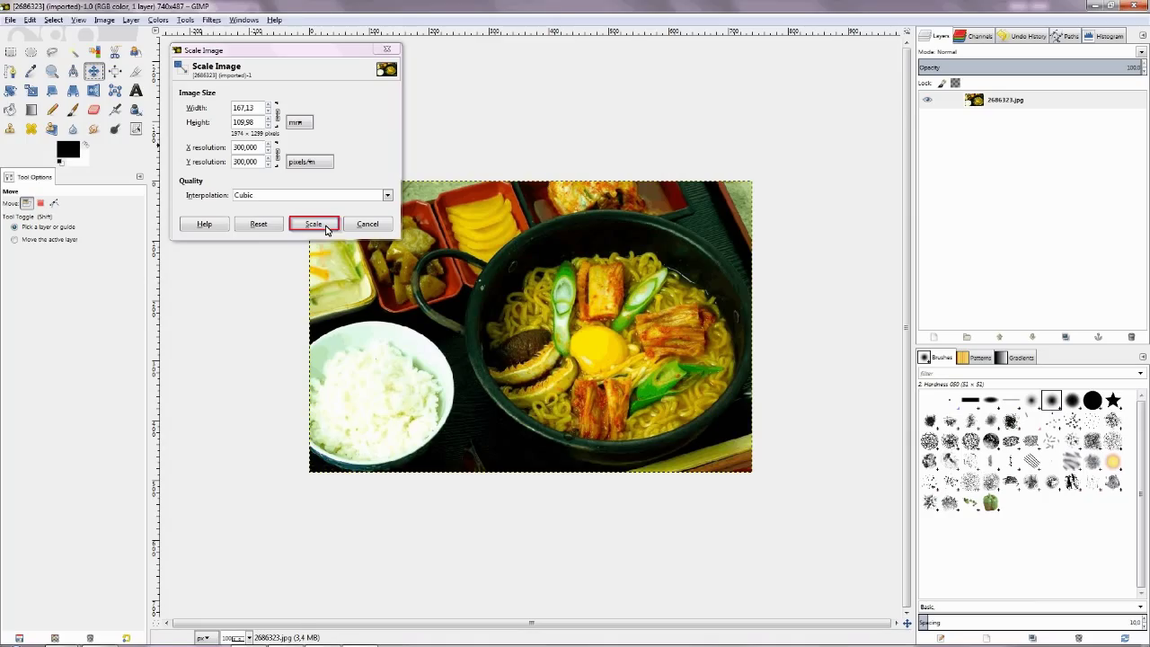
Apply the 1974 × 1299 px resize and export the food photo as a TIFF image.
click(314, 223)
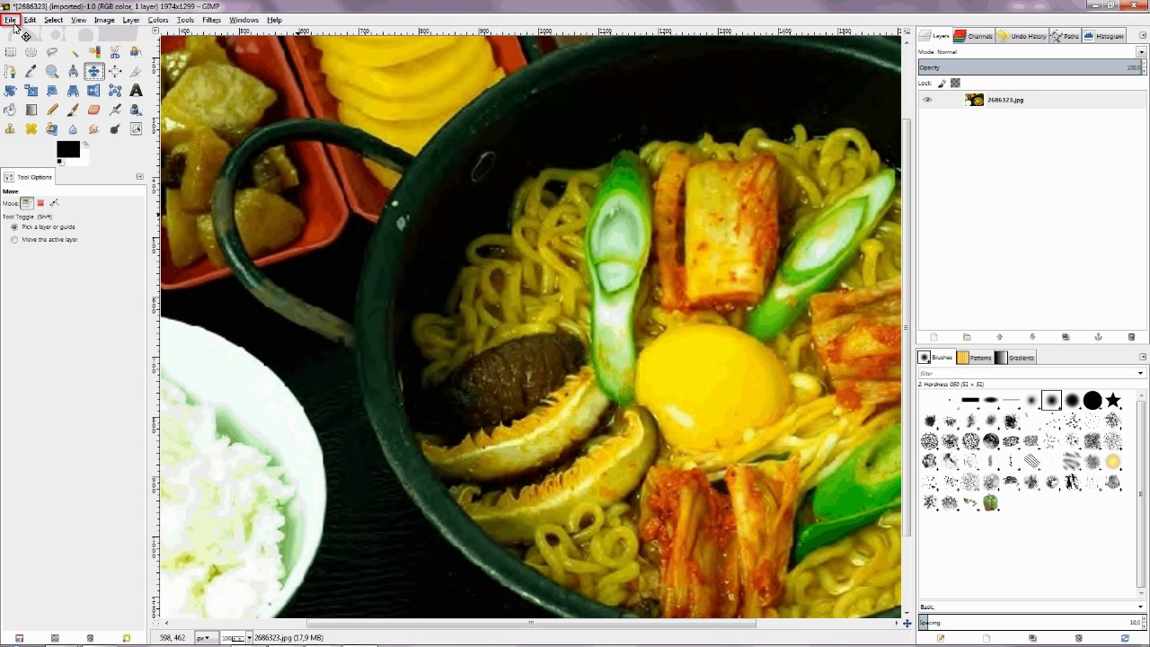
click(10, 20)
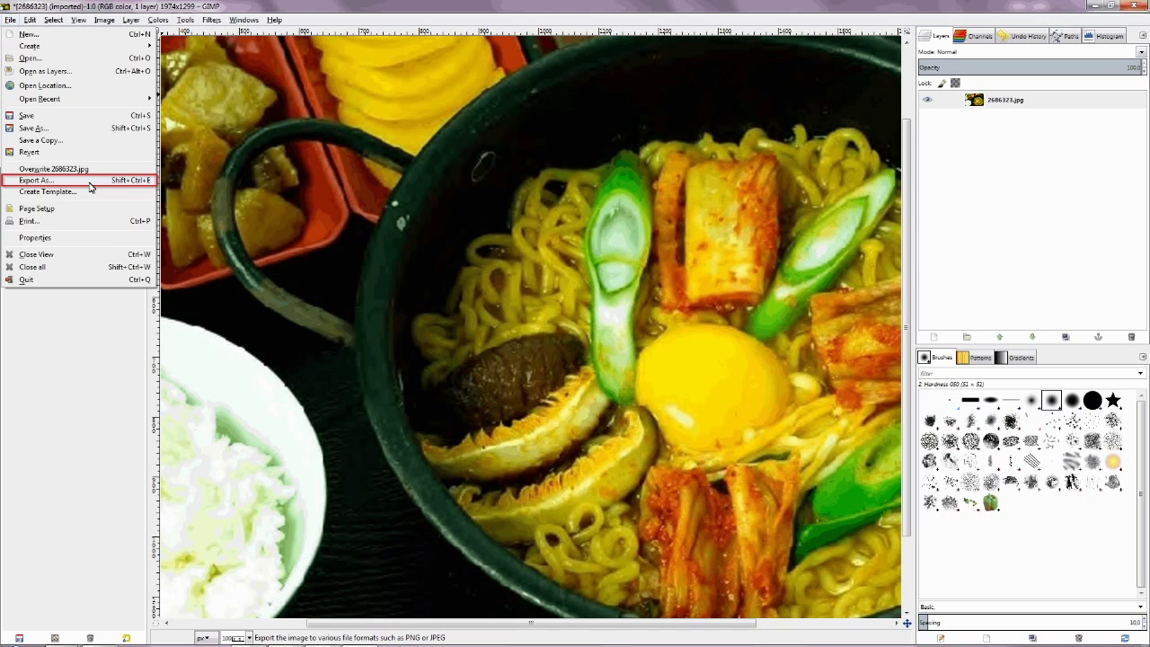
click(36, 180)
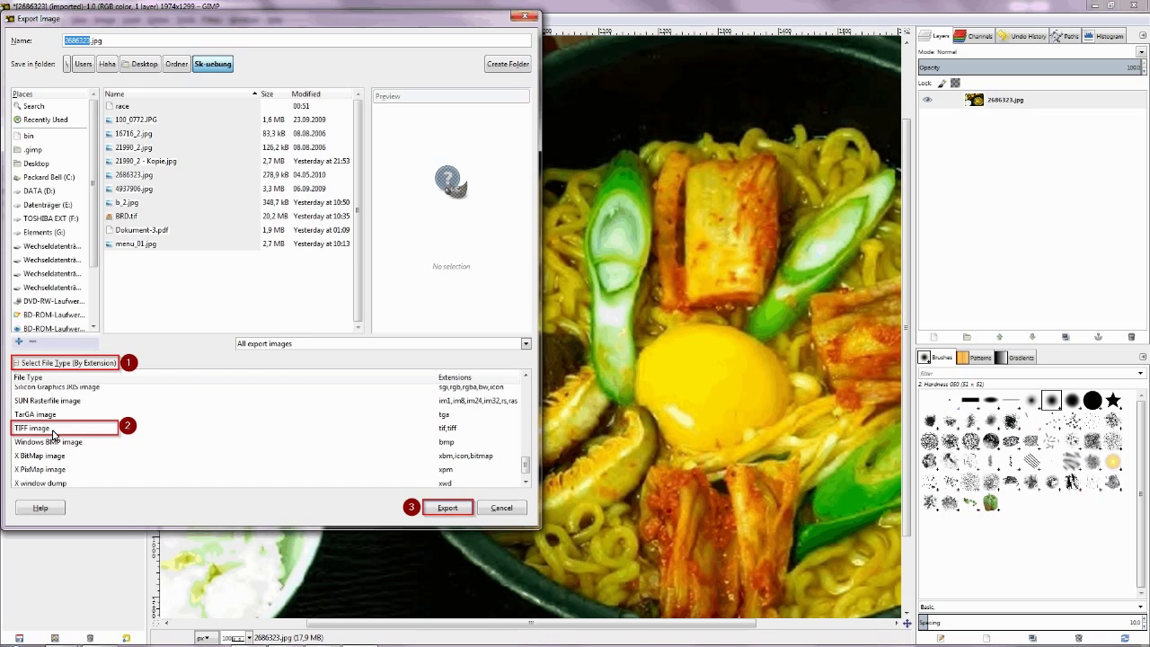
click(447, 507)
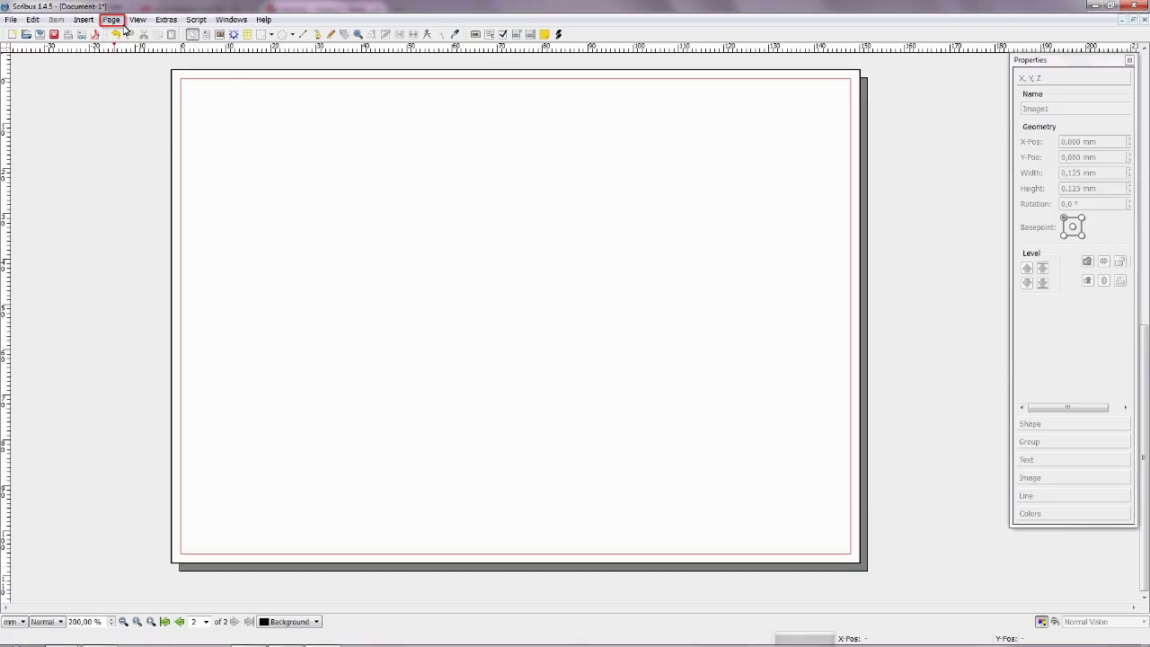
Add horizontal and vertical guides to page 2 through Page > Manage Guides.
click(110, 19)
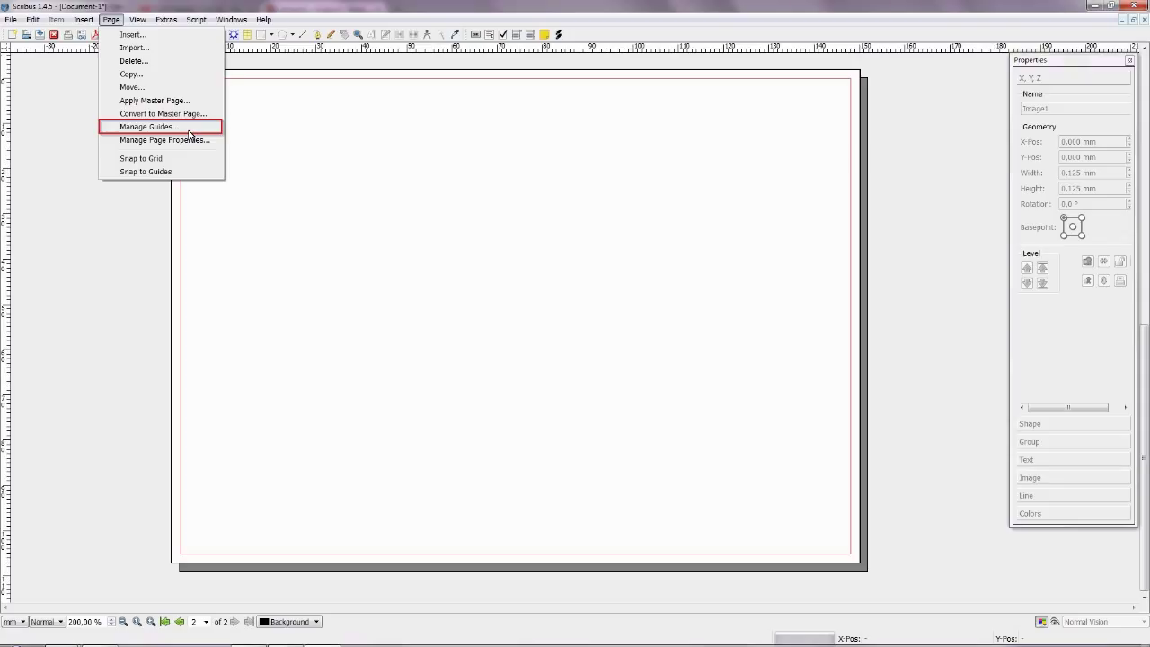
click(148, 127)
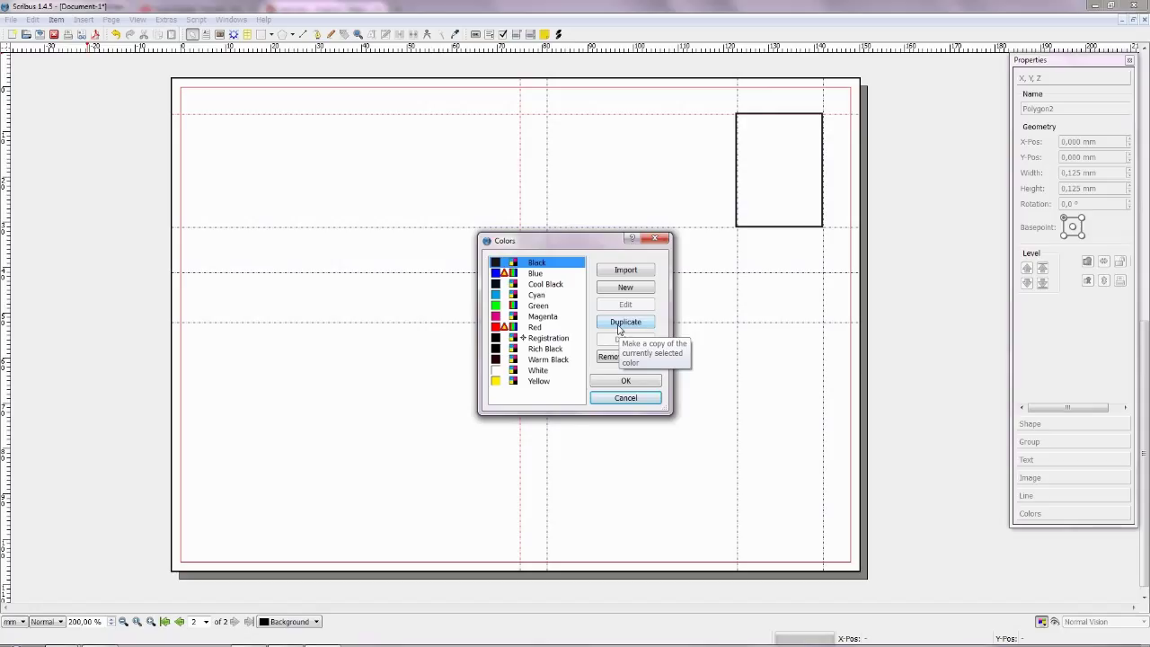
Duplicate Black as 'Black 30%' with K at 30% and fill the stamp box.
click(624, 322)
text(Black 30%)
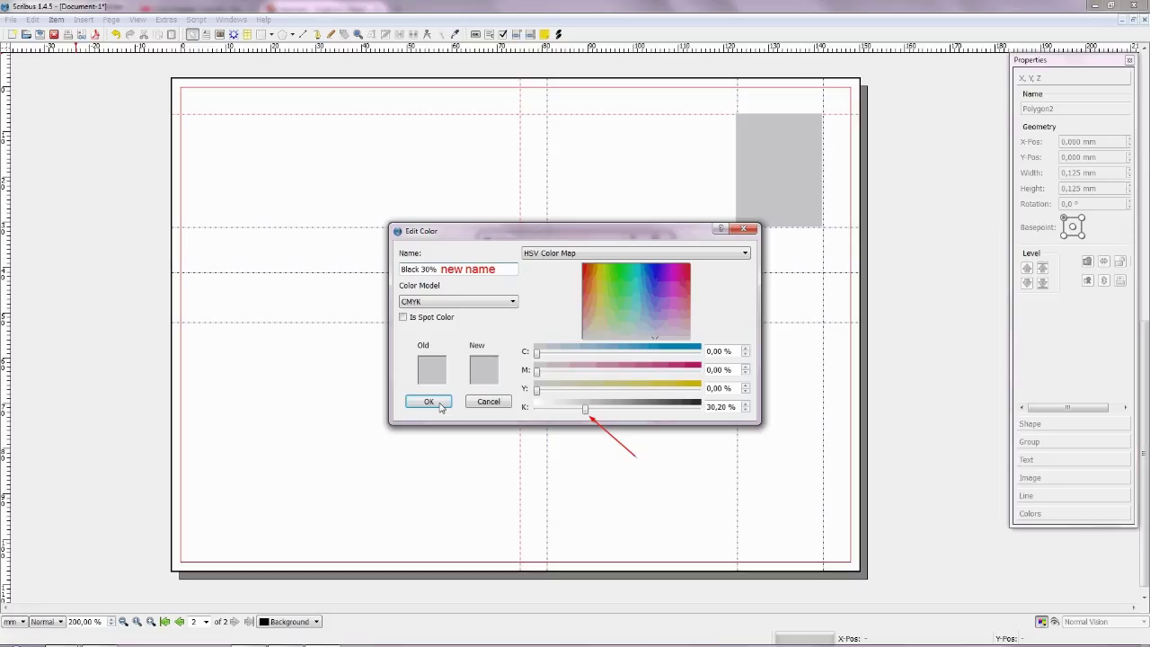
click(428, 401)
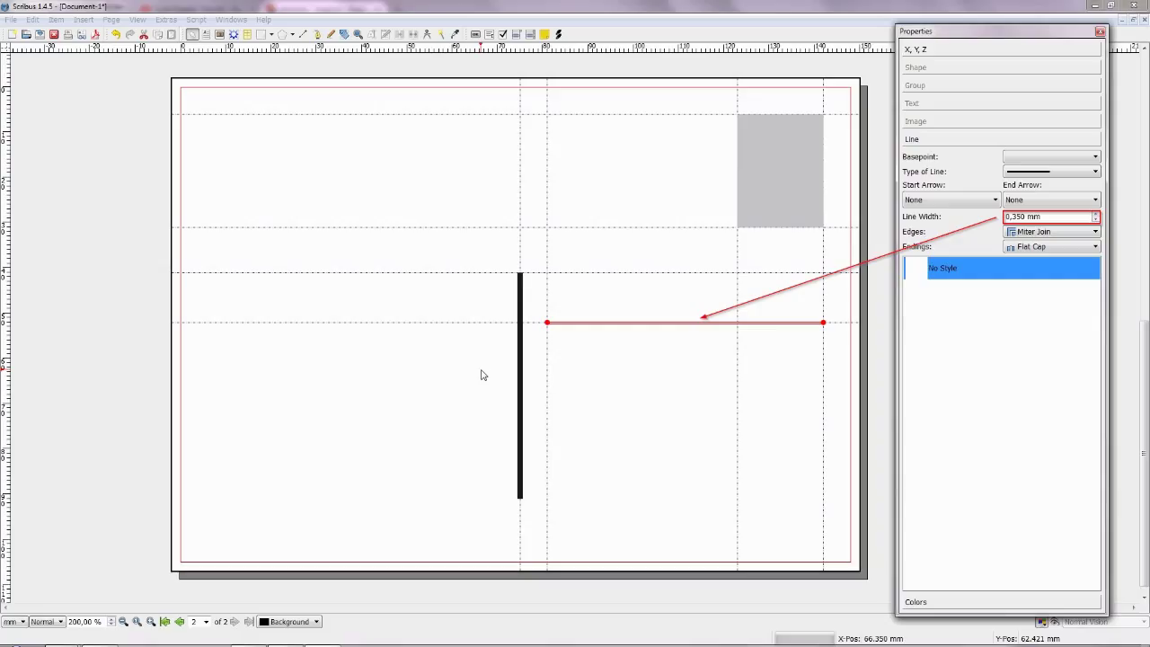
Give the address line 0.35 mm width and set the stamp box to X 123, Y 6, 19 × 25 mm.
click(779, 170)
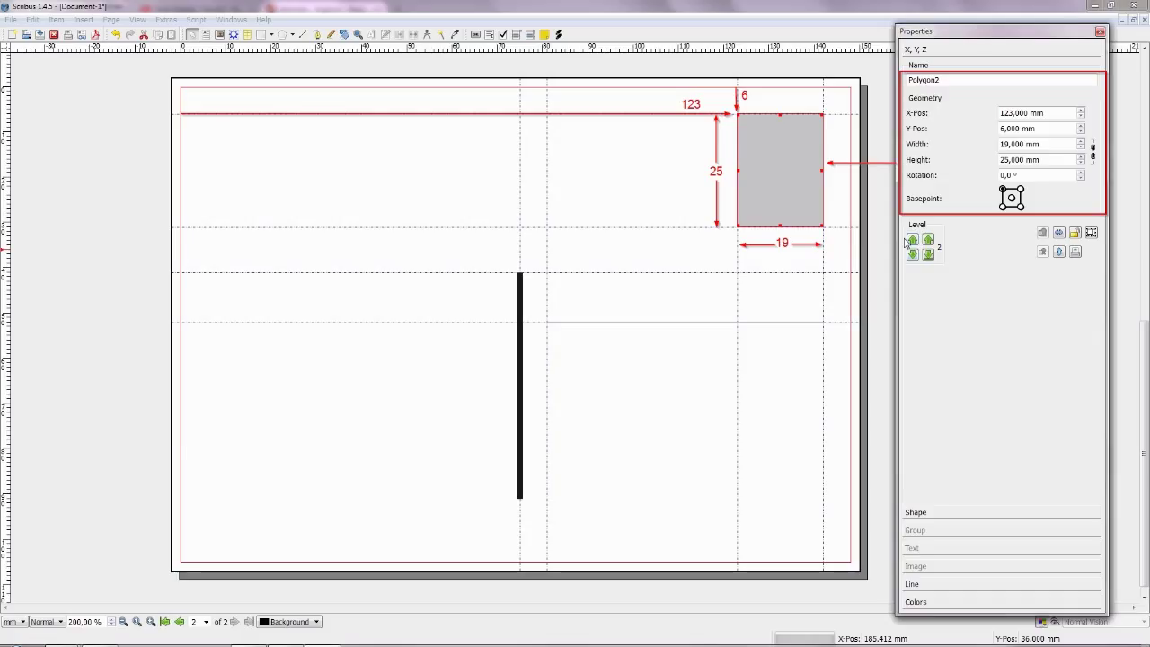
click(56, 19)
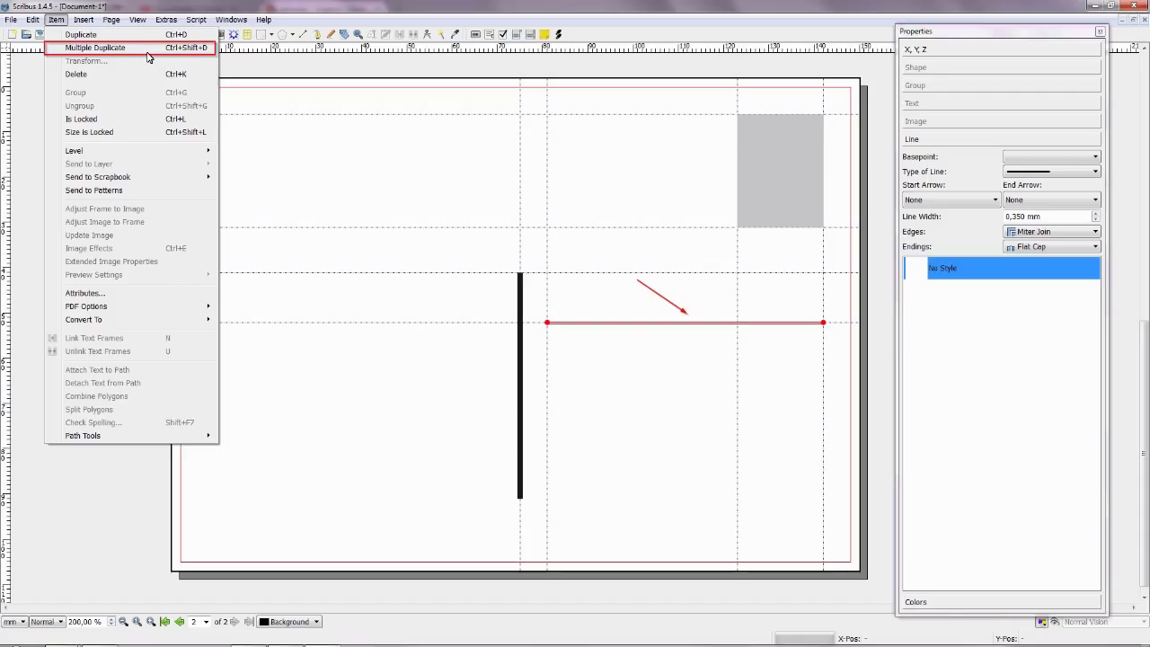
click(94, 47)
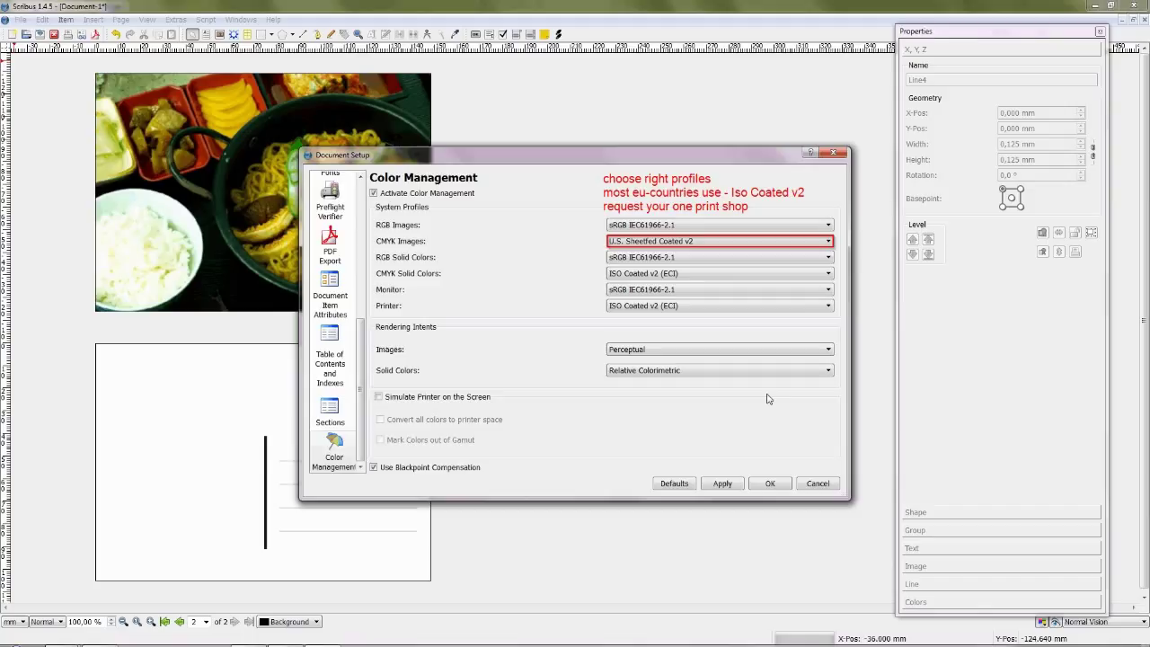
Confirm colour management and open PDF export with Compatibility set to PDF/X-3.
click(20, 19)
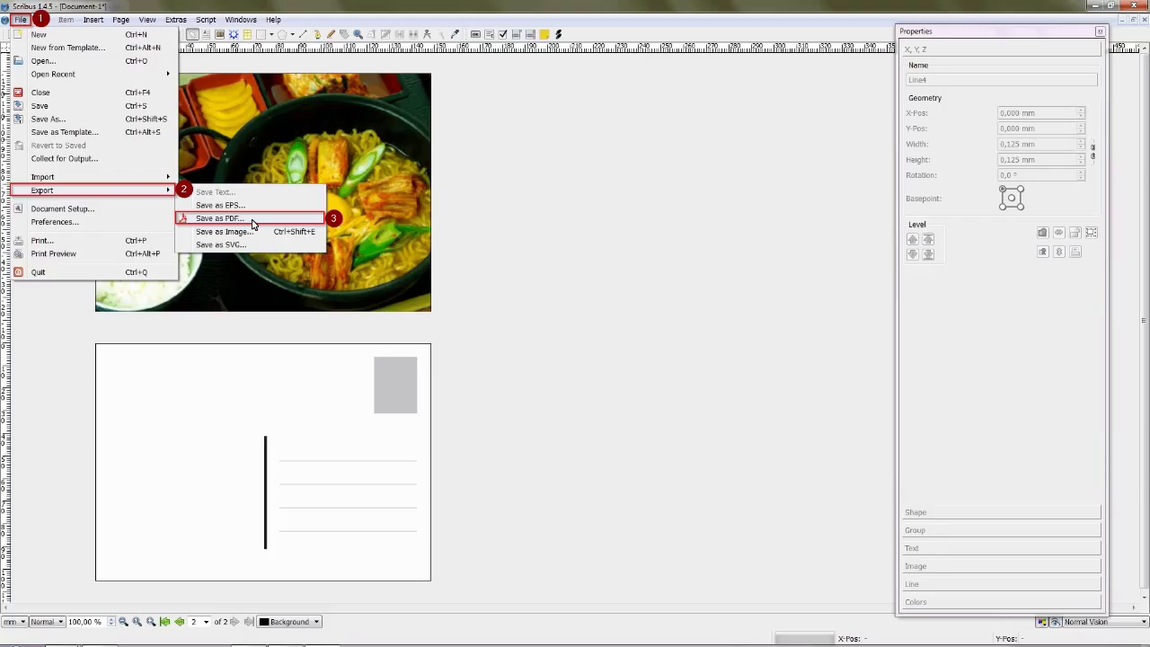
click(217, 218)
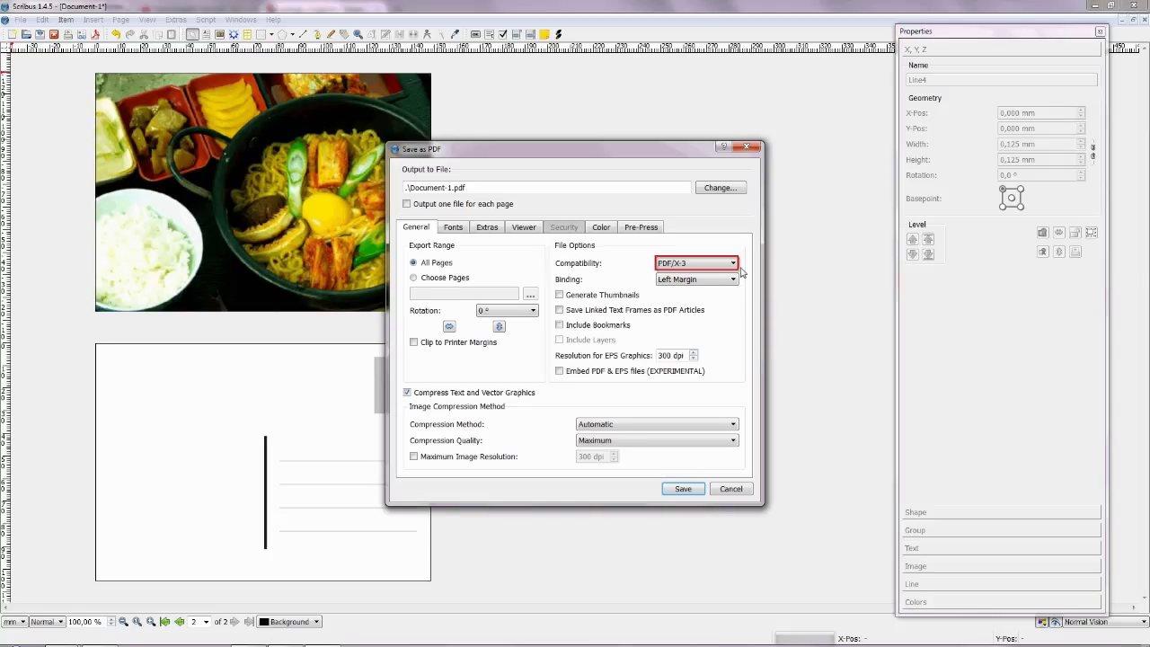
Tick Convert Spot Colors and Use Document Bleeds, then save as postcard-A6.pdf.
click(600, 226)
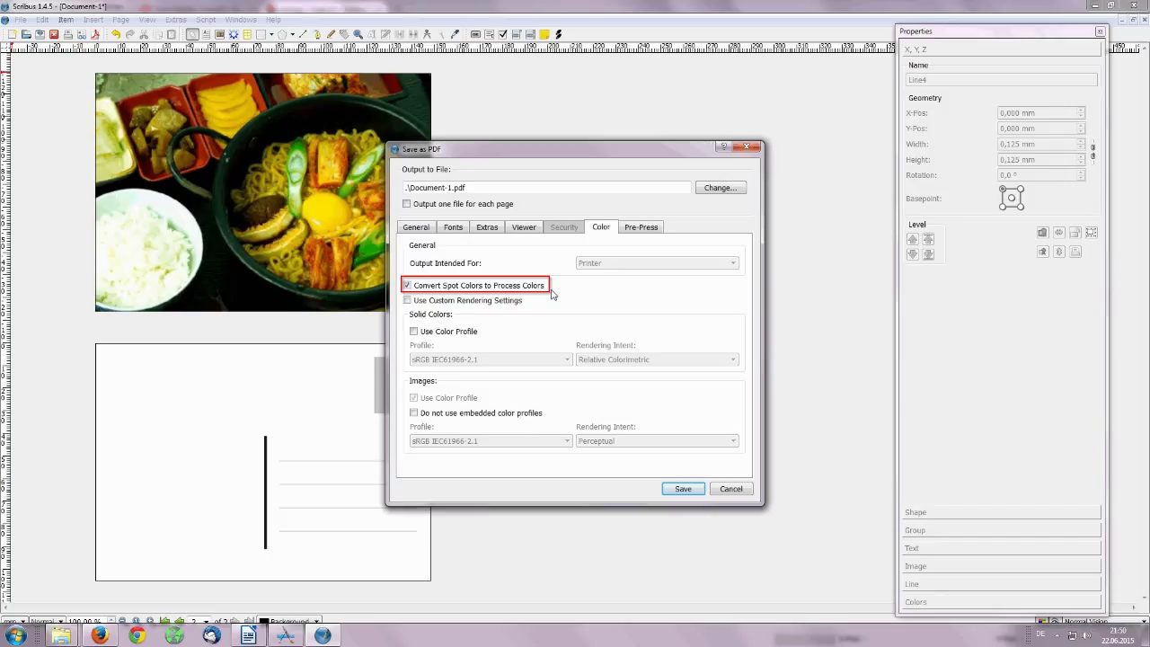
click(641, 227)
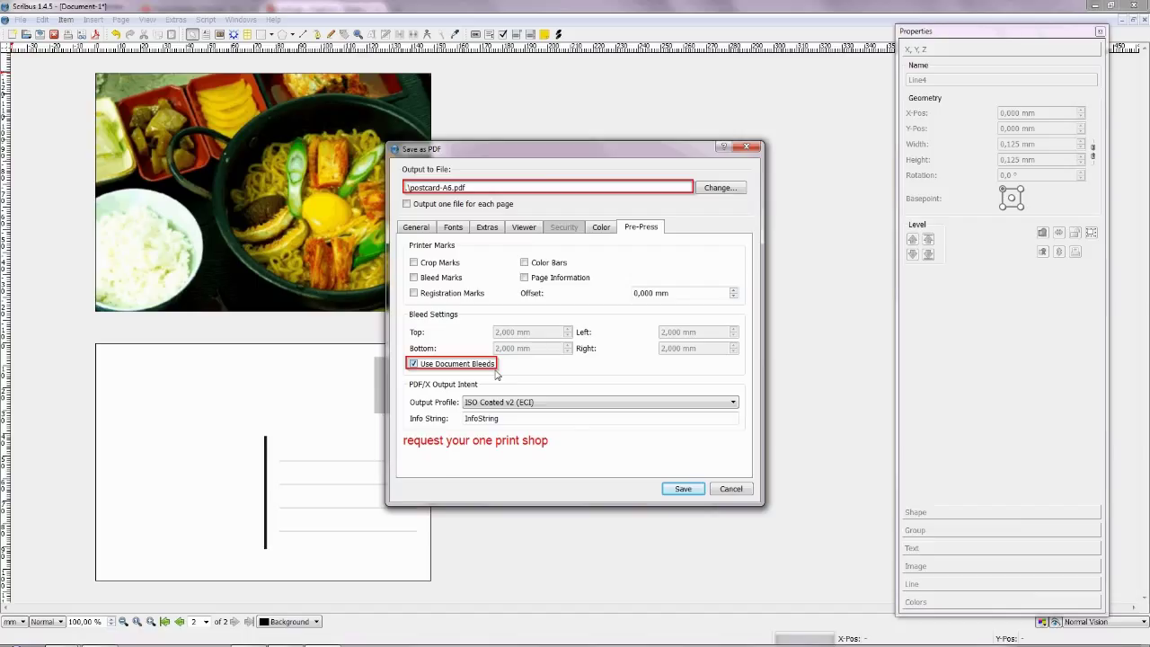
click(682, 487)
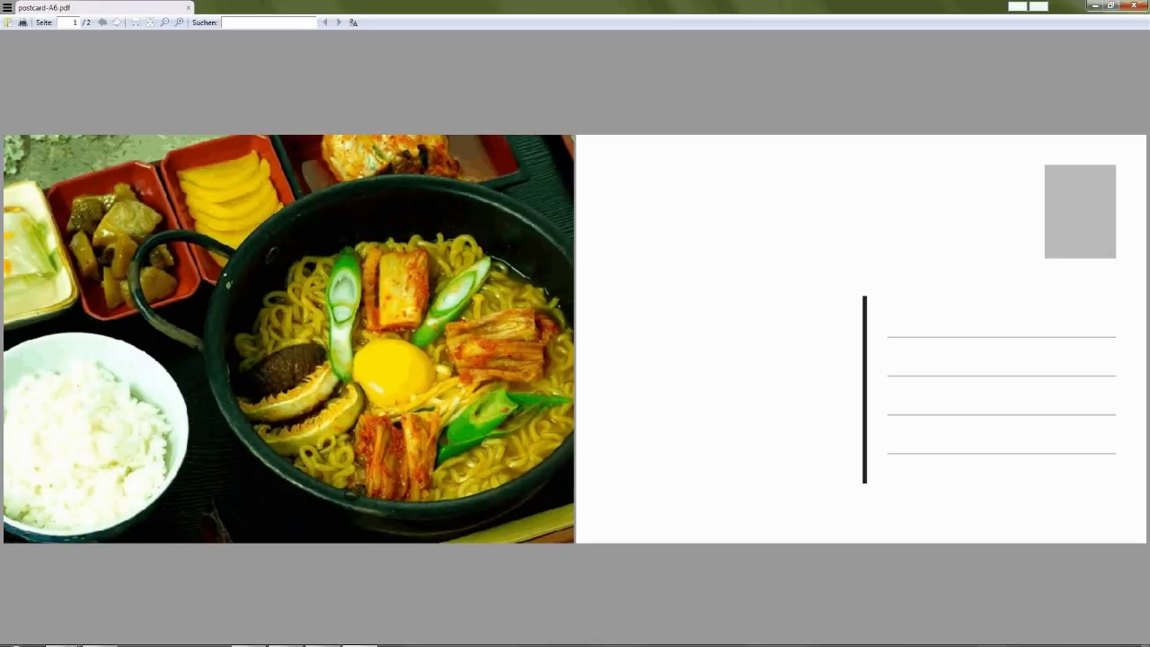